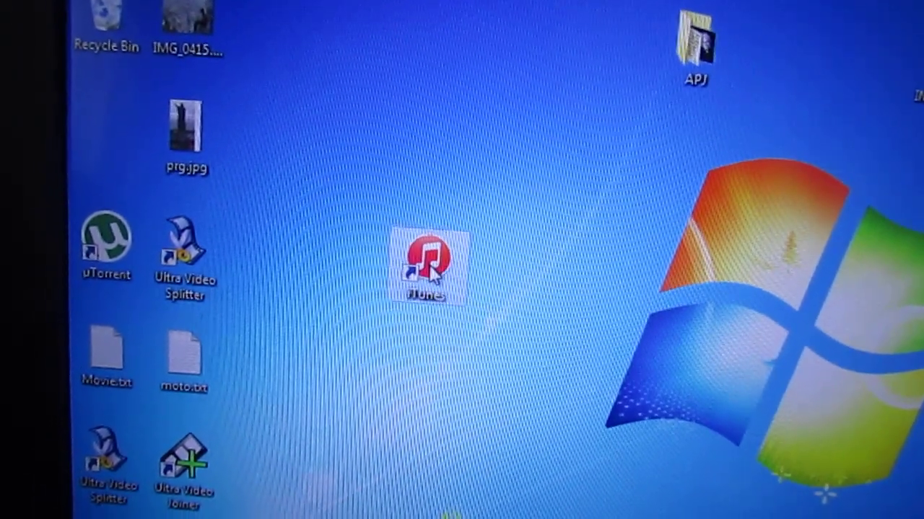
Launch iTunes from its desktop shortcut
double_click(427, 267)
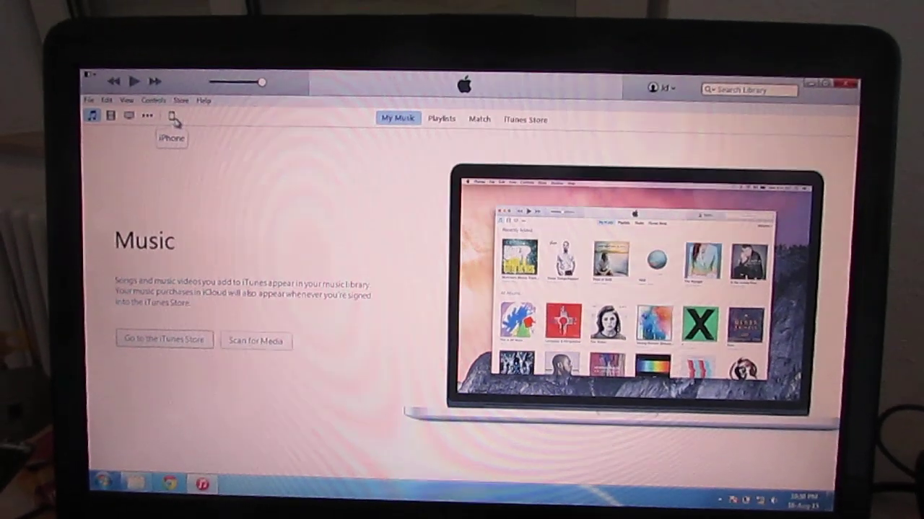
View the connected iPhone's Summary page, then return to the music library
left_click(172, 117)
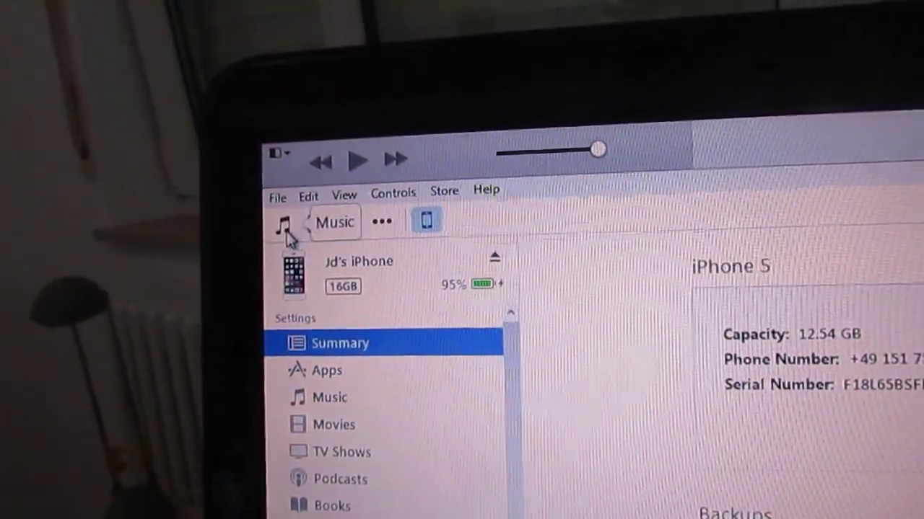
left_click(296, 231)
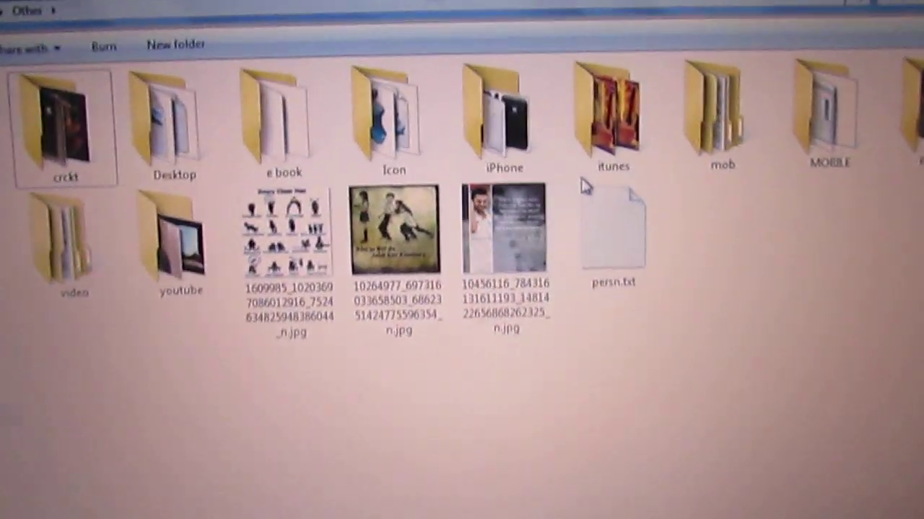
mouse_move(609, 137)
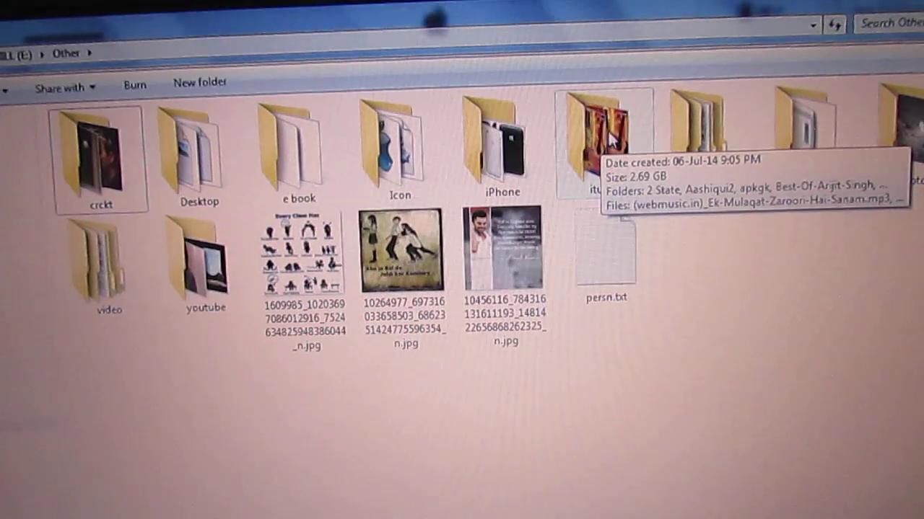
Open the itunes music folder in CHILL (E:) > Other
double_click(599, 144)
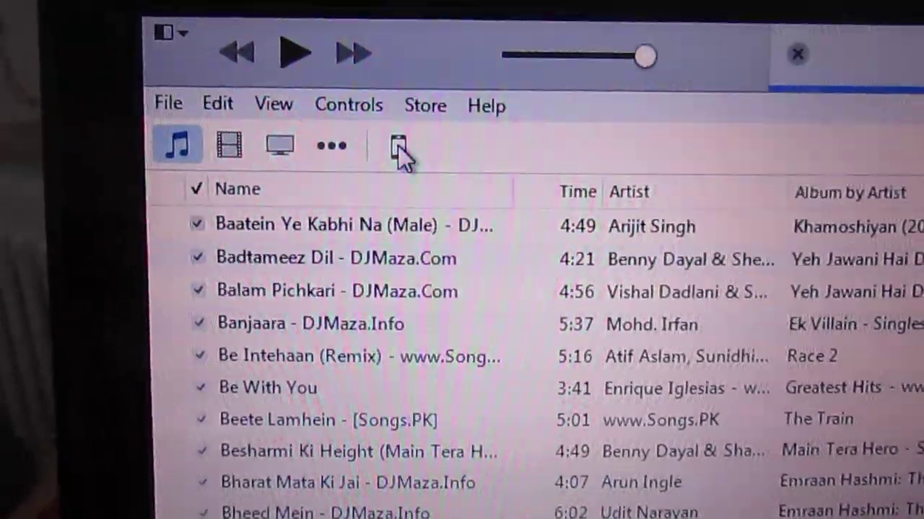
Show the iPhone's Music sync settings from its Settings sidebar
left_click(392, 146)
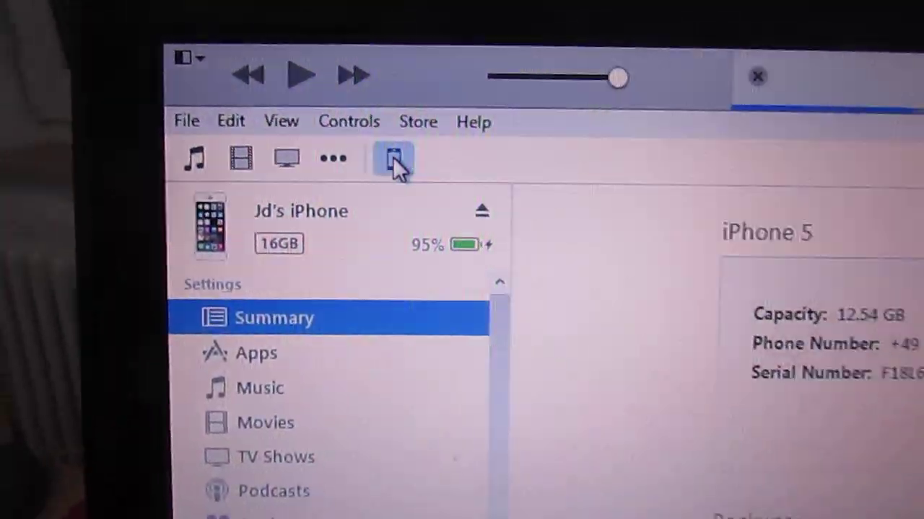
scroll("down", 3)
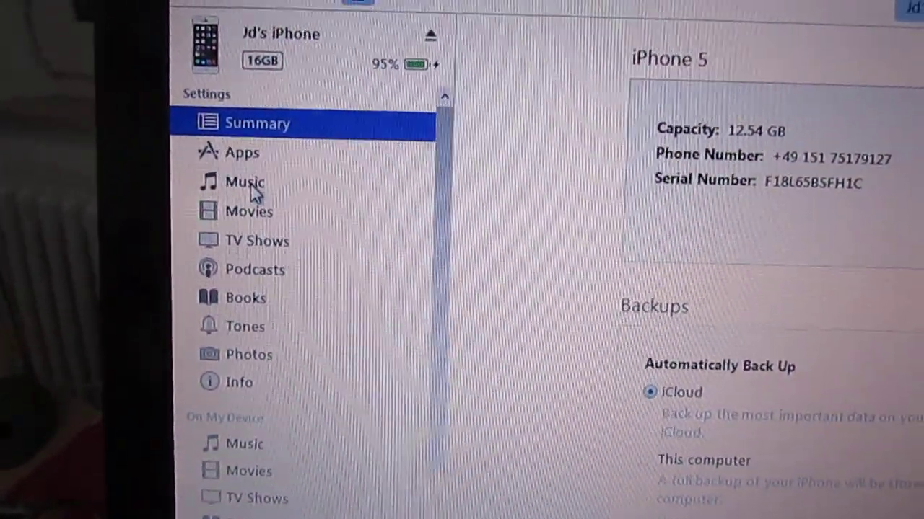
left_click(245, 182)
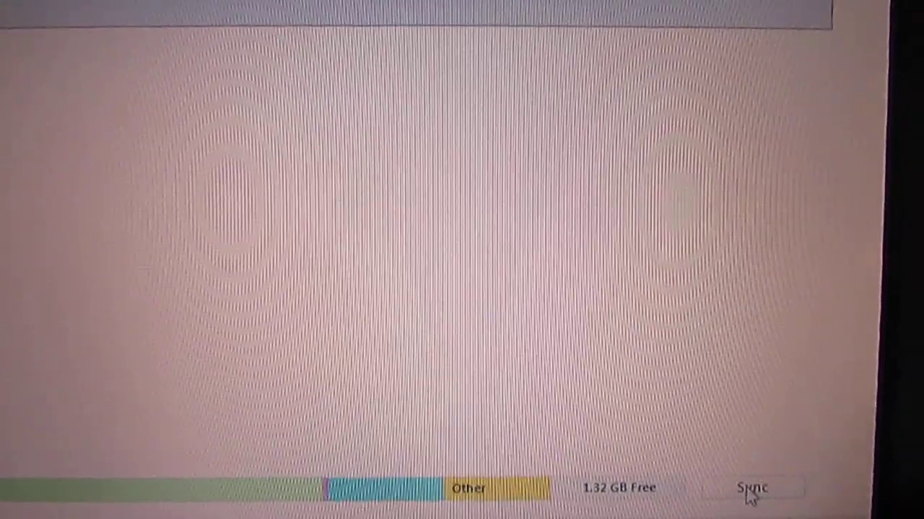
Sync the entire music library to the iPhone
left_click(752, 489)
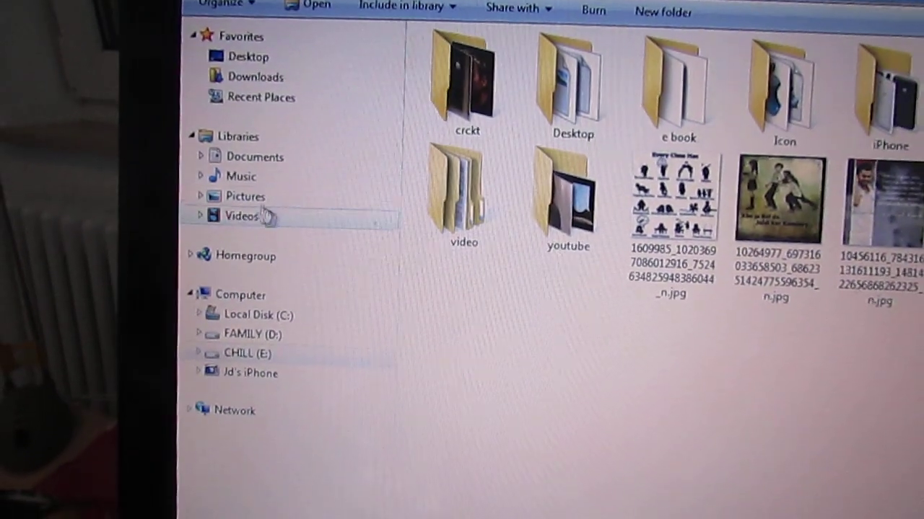
Select the Pictures library in Windows Explorer's navigation pane
left_click(245, 195)
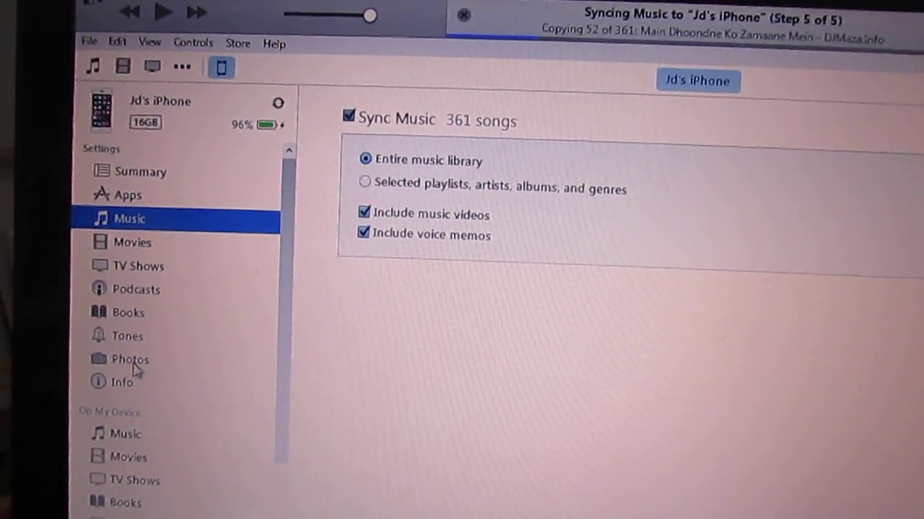
Show the iPhone's Photos sync settings and the My Pictures source list
scroll("down", 3)
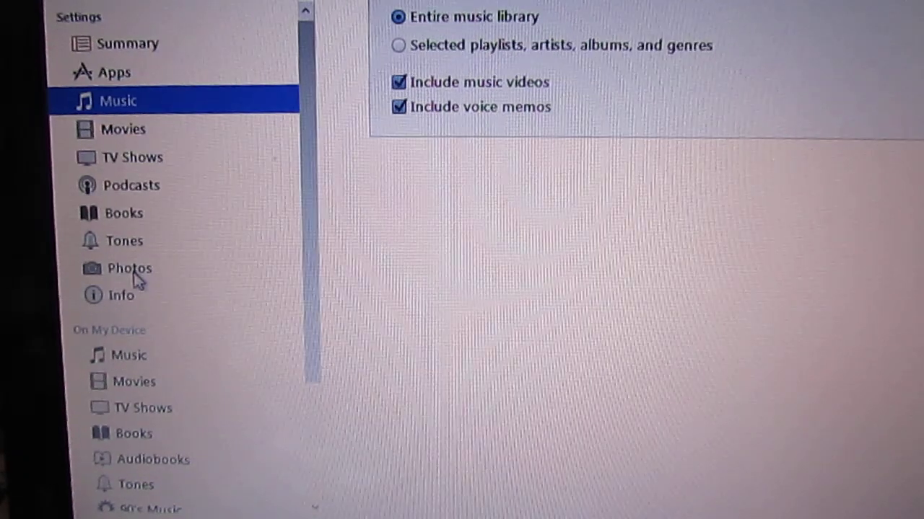
left_click(130, 267)
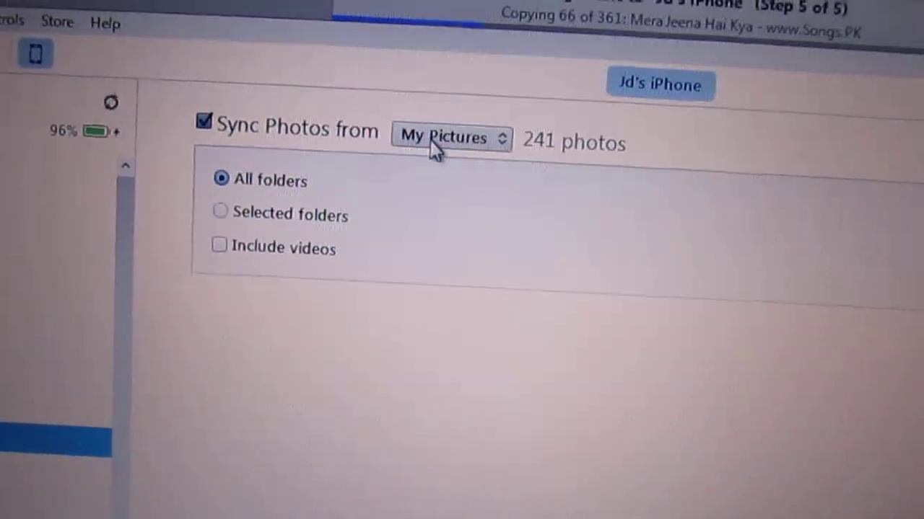
left_click(450, 138)
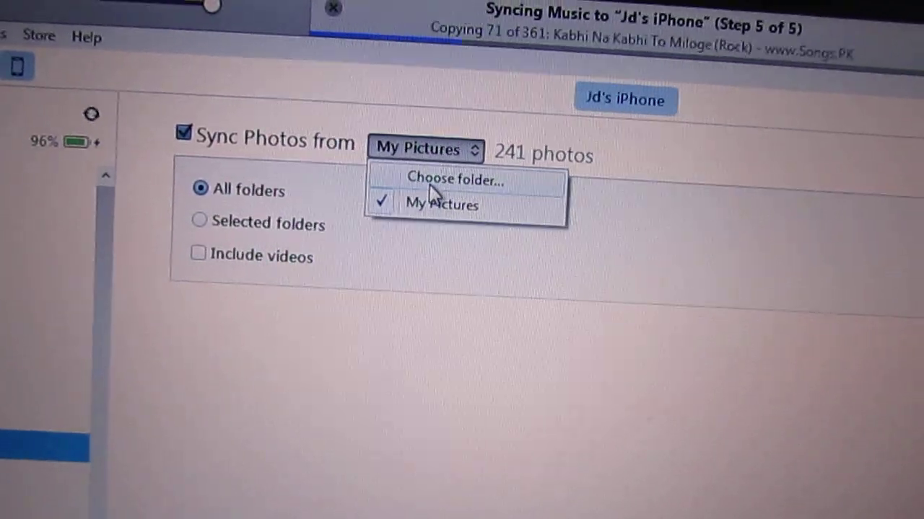
Choose the Pictures folder as the photo sync source (241 photos)
left_click(451, 179)
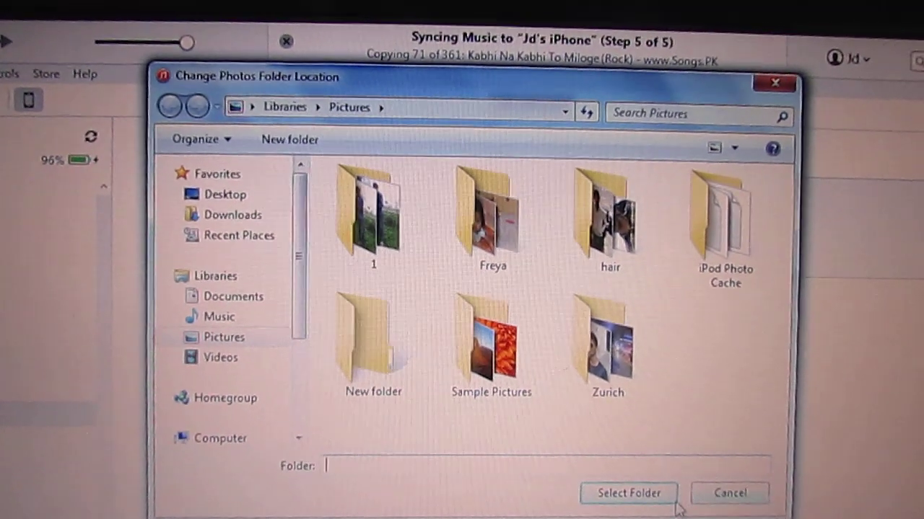
left_click(729, 493)
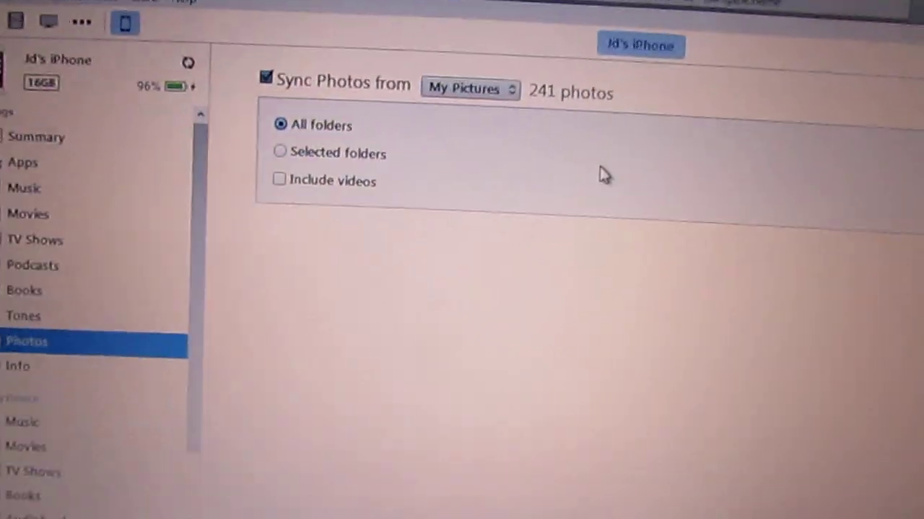